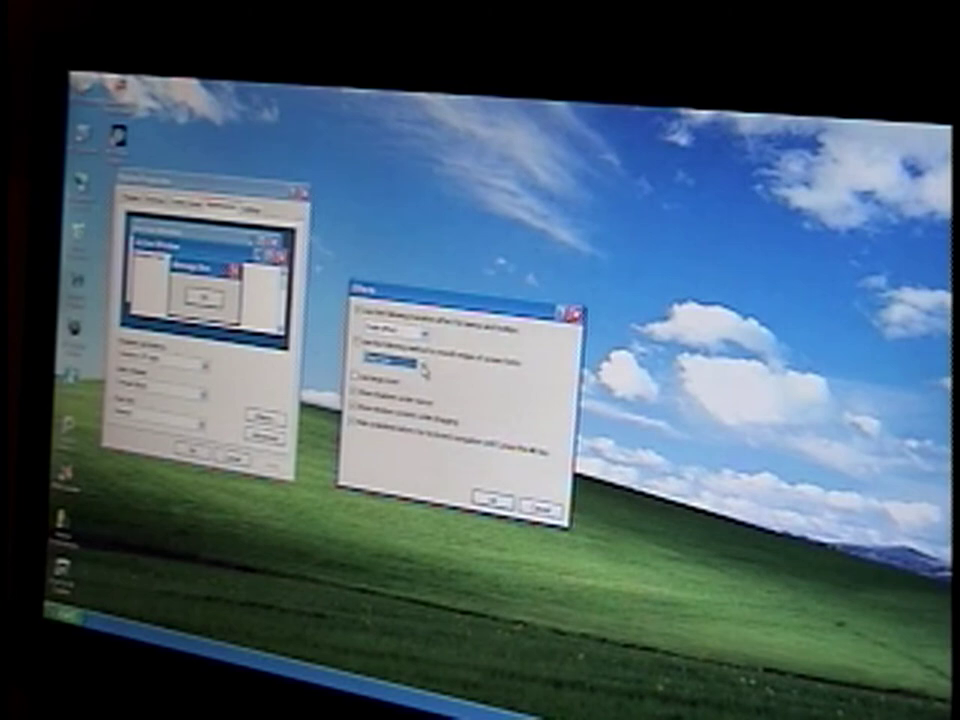
# Step: Confirm the Effects options with OK, returning to the Appearance settings
pyautogui.click(492, 522)
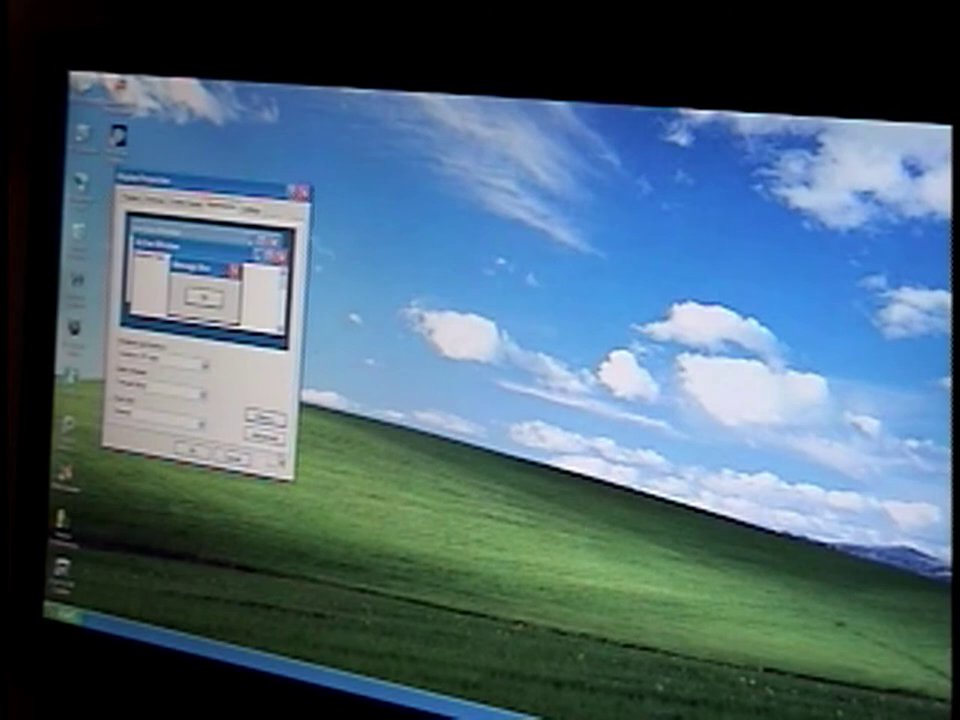